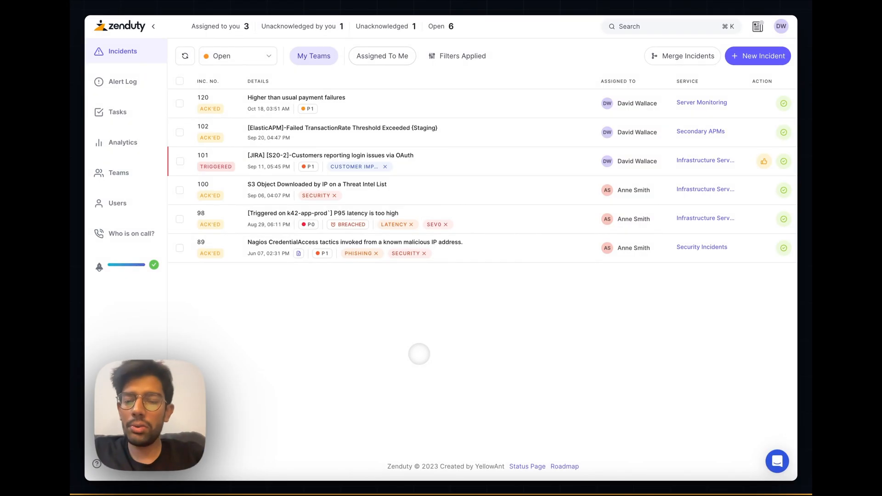
- Show the IT Operations Team's schedules from the Teams list
click(118, 173)
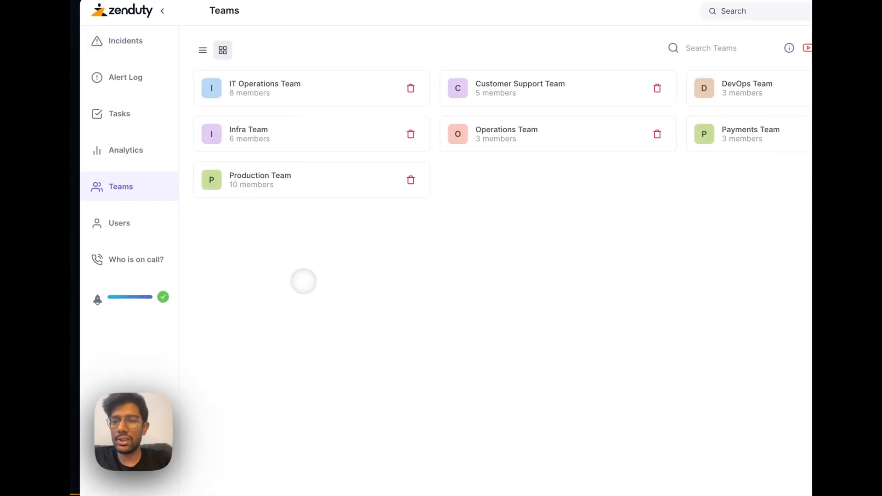
click(265, 88)
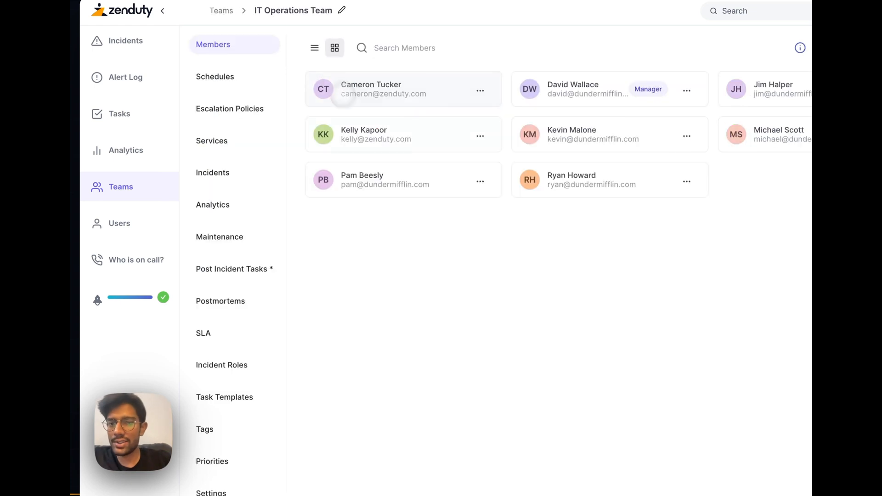
click(215, 77)
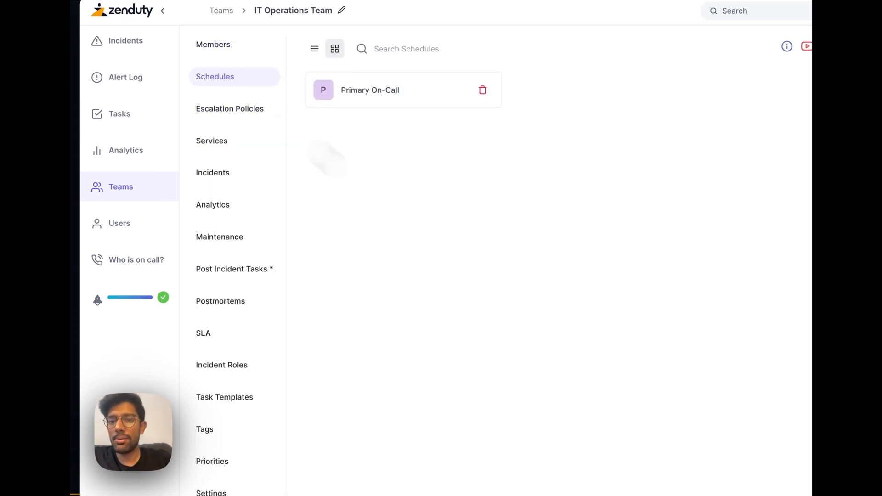
- Create the 'IT Support Secondary' schedule in the Asia/Calcutta time zone
click(744, 40)
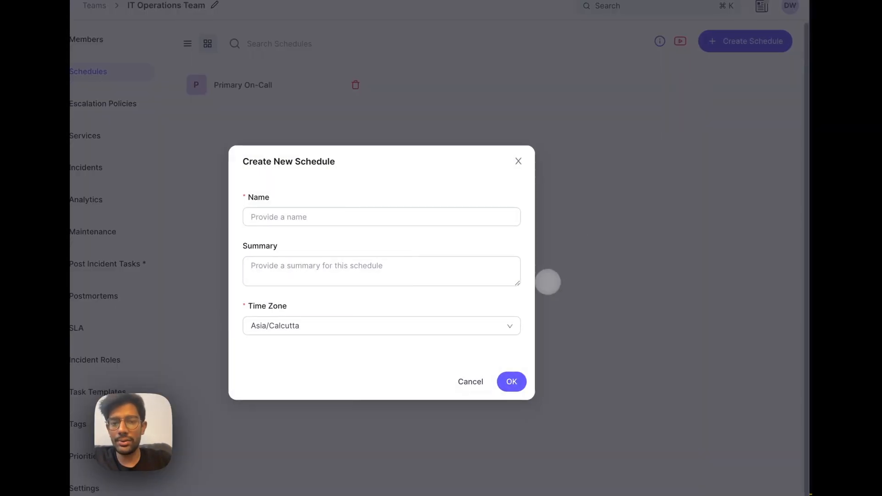
text(IT Su)
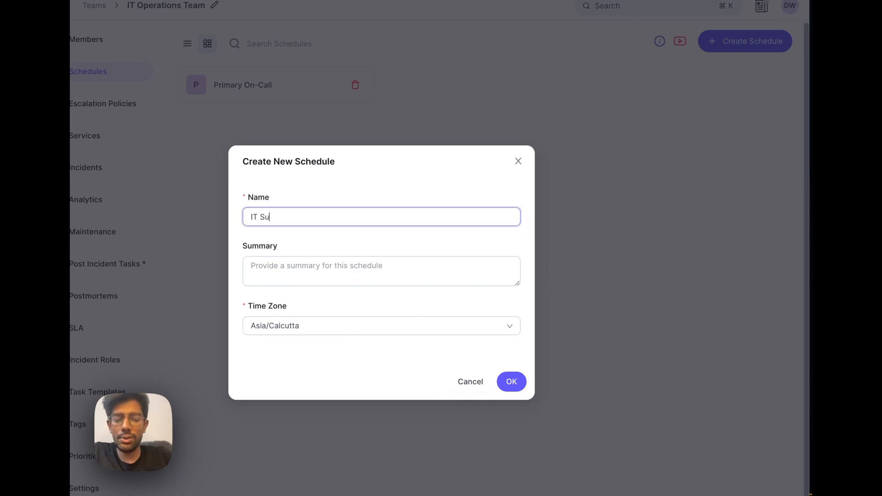
text(pport Secondar)
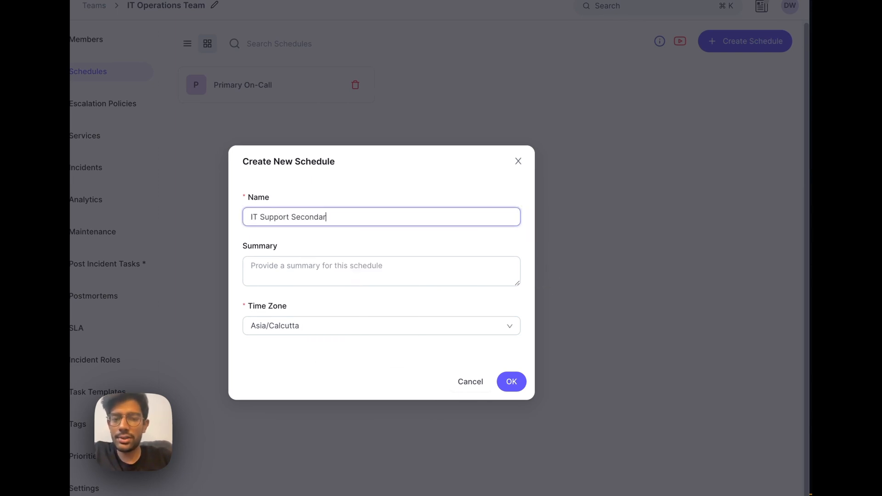
click(511, 382)
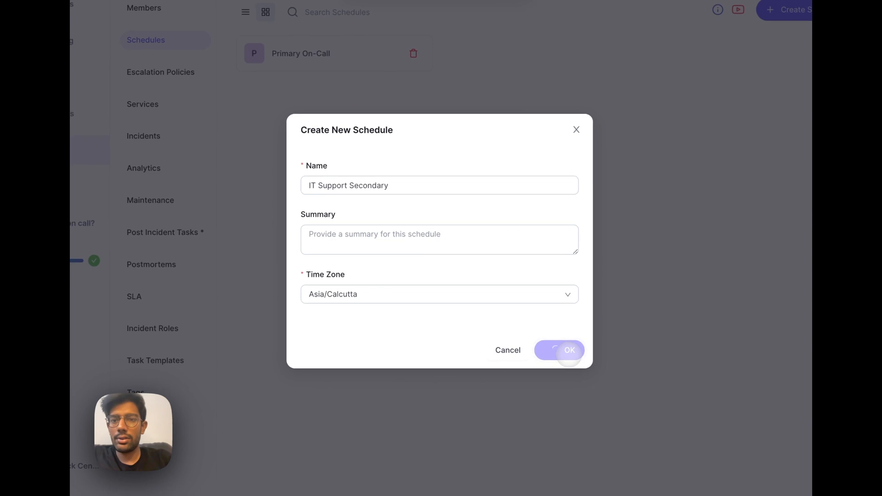
click(569, 350)
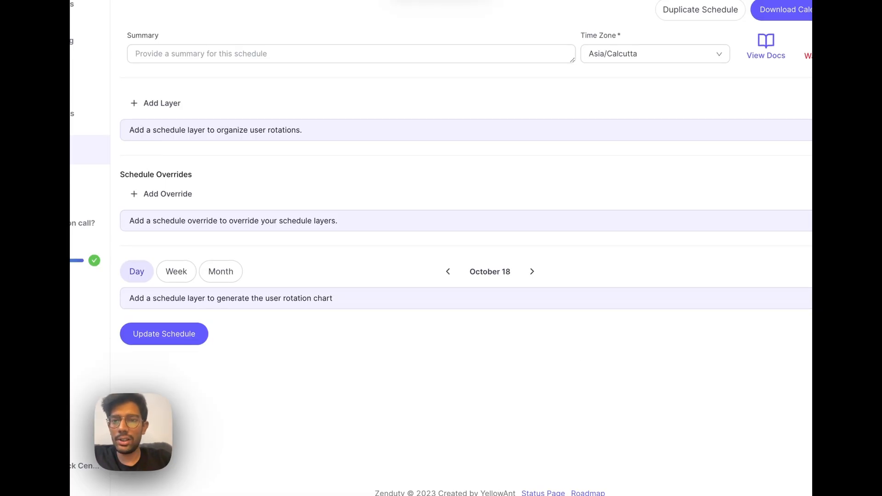
- Add a 'Weekly Shift' layer of 7-day shifts from Oct 16, 09:00 AM, no end date
click(161, 103)
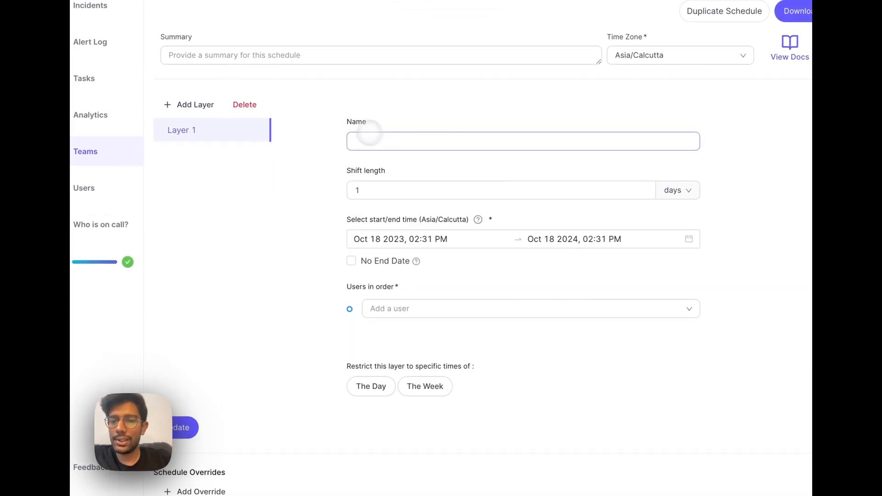
text(Weekly Shift)
click(501, 190)
text(7)
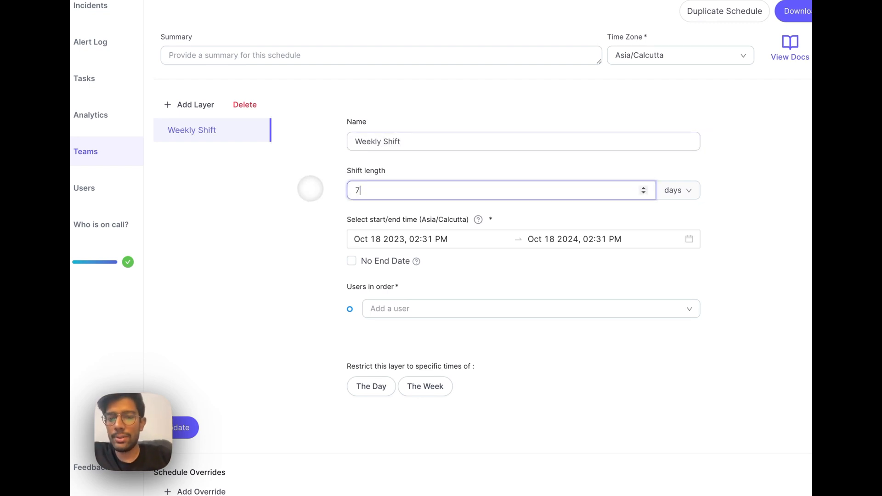
click(428, 238)
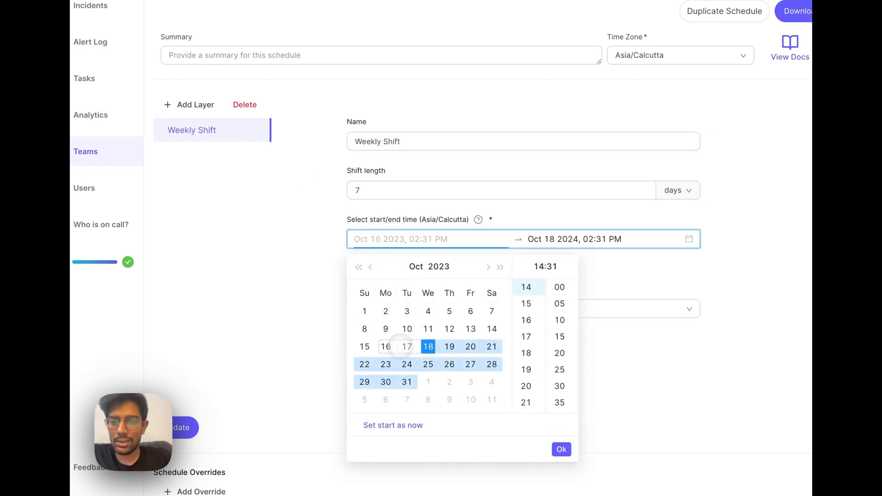
click(385, 346)
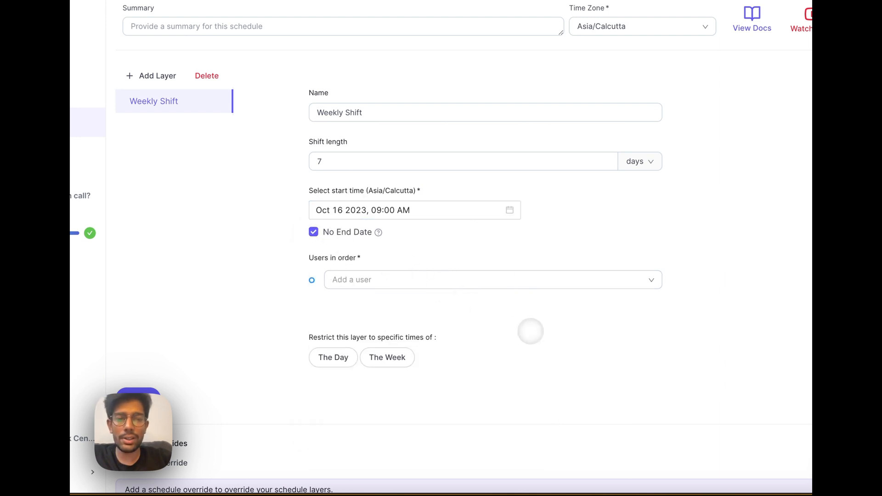
scroll(up, 3)
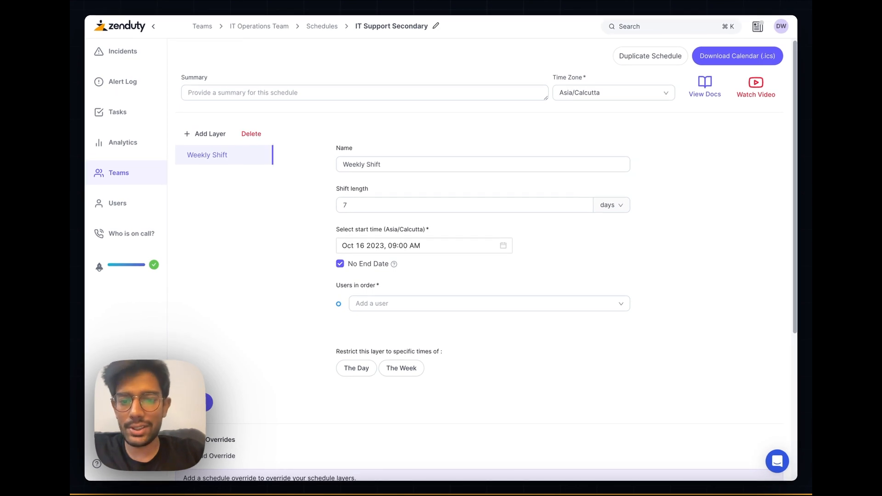
- Rotate Pam Beesly, David Wallace and Cameron Tucker in Weekly Shift and update the layer
click(488, 303)
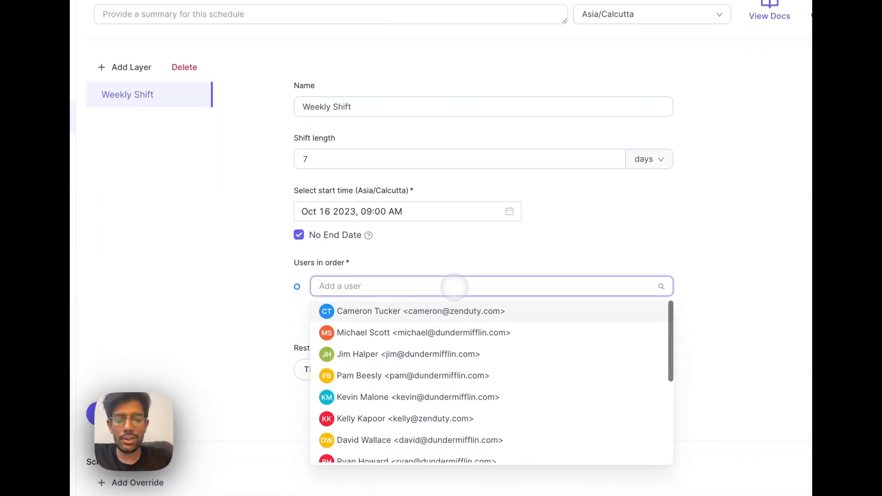
text(David)
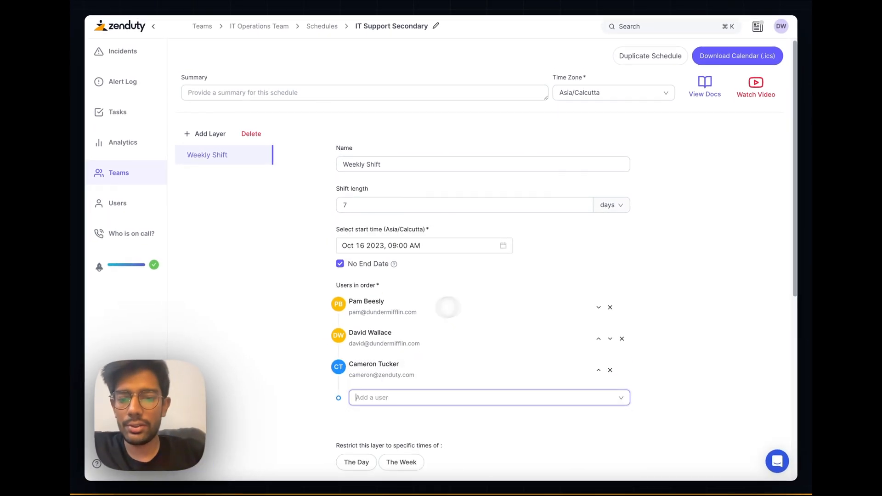
scroll(down, 3)
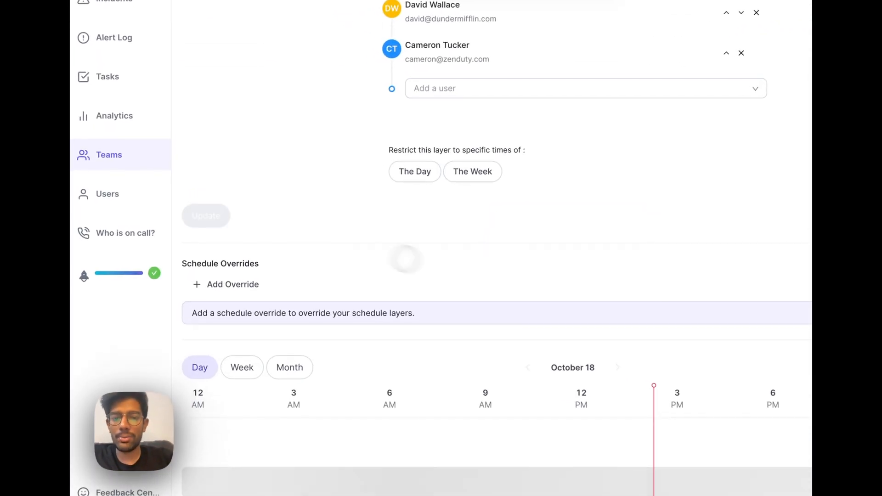
click(205, 215)
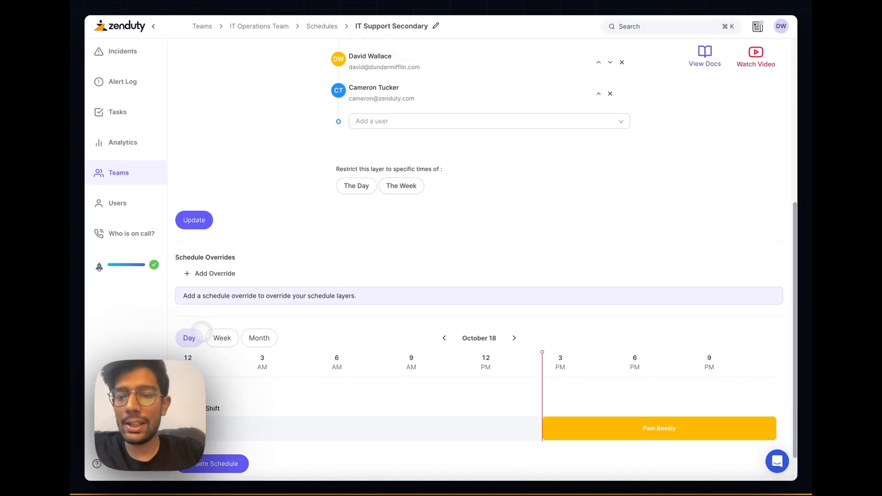
- View the rotation chart by week and month, then go back to the schedules list
click(221, 337)
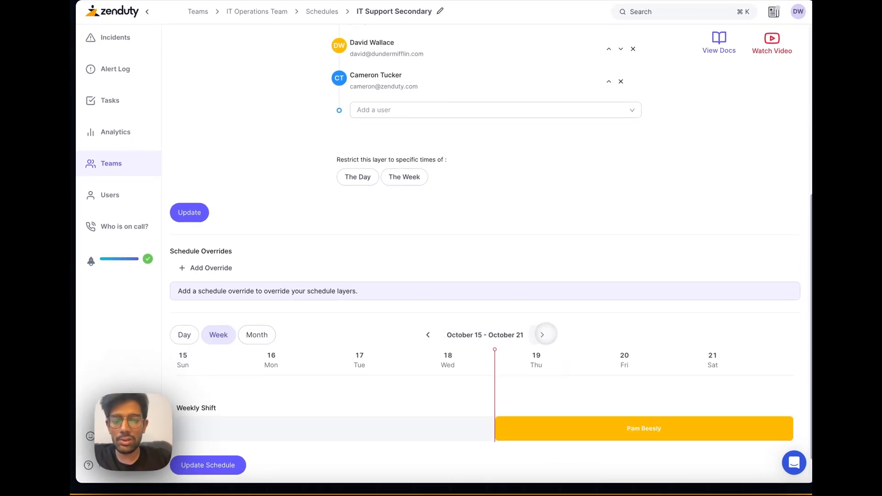
click(256, 335)
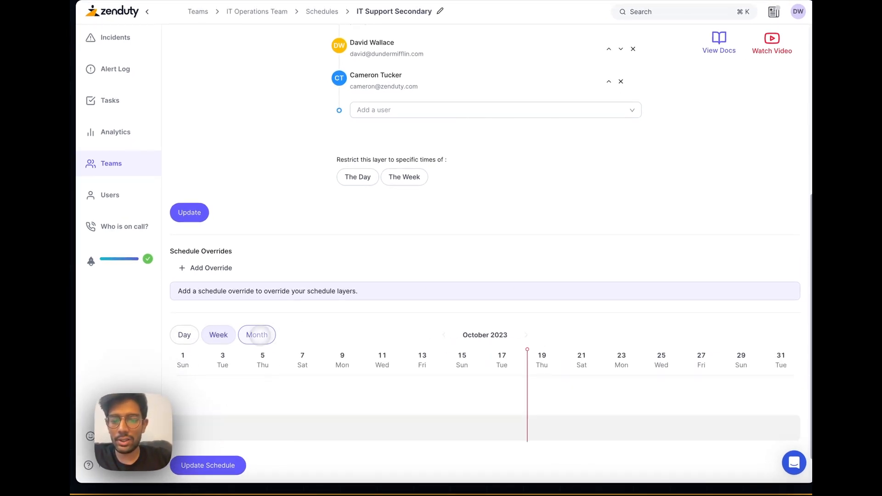
click(526, 335)
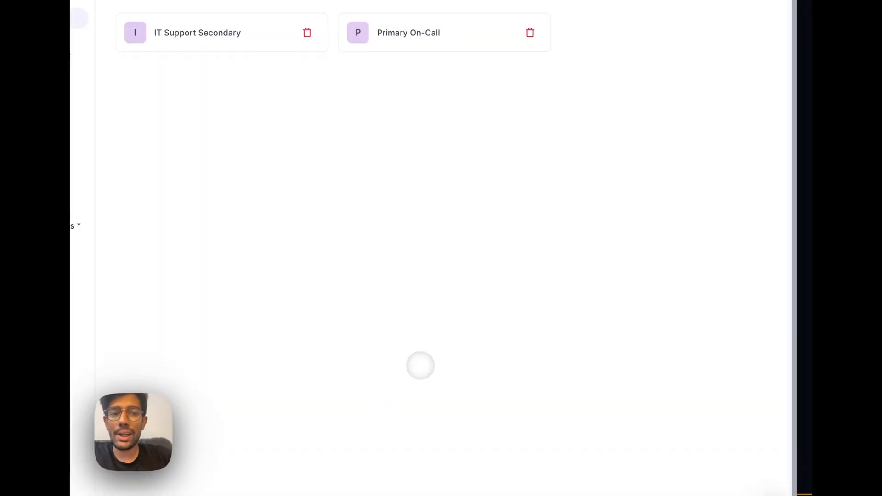
- Create a new schedule named 'IT Support Primary'
click(728, 64)
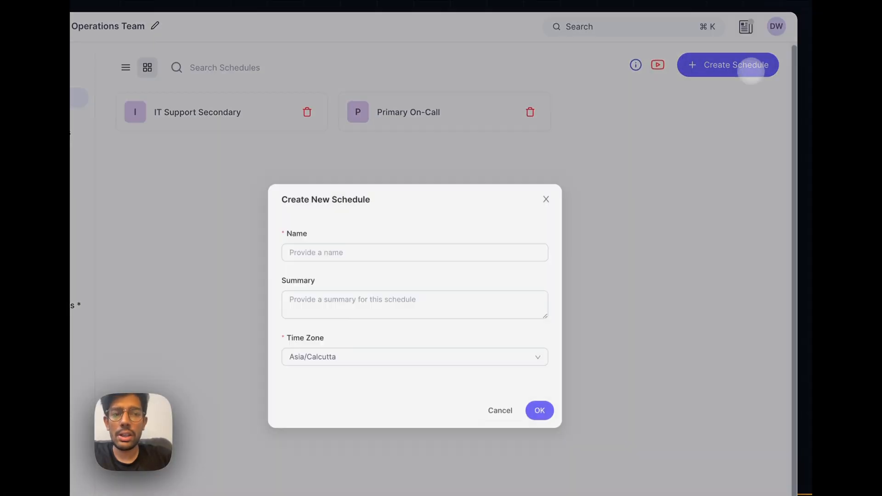
text(IT Sup)
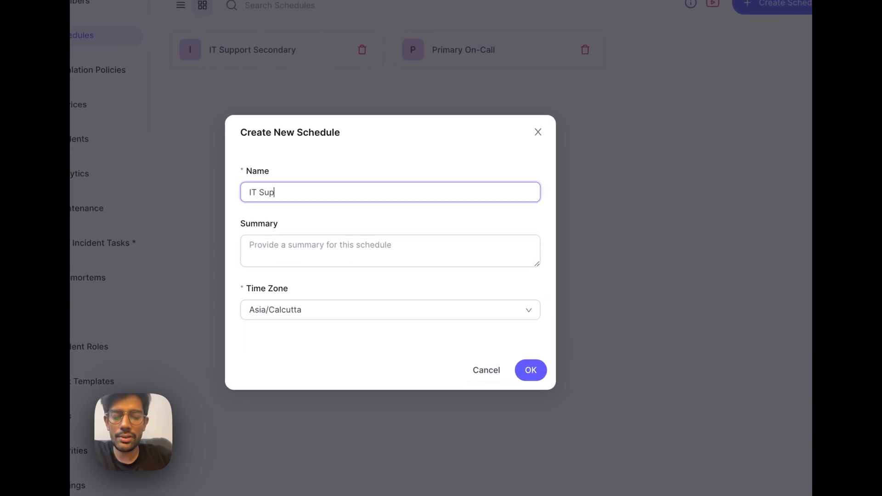
text(port Primary)
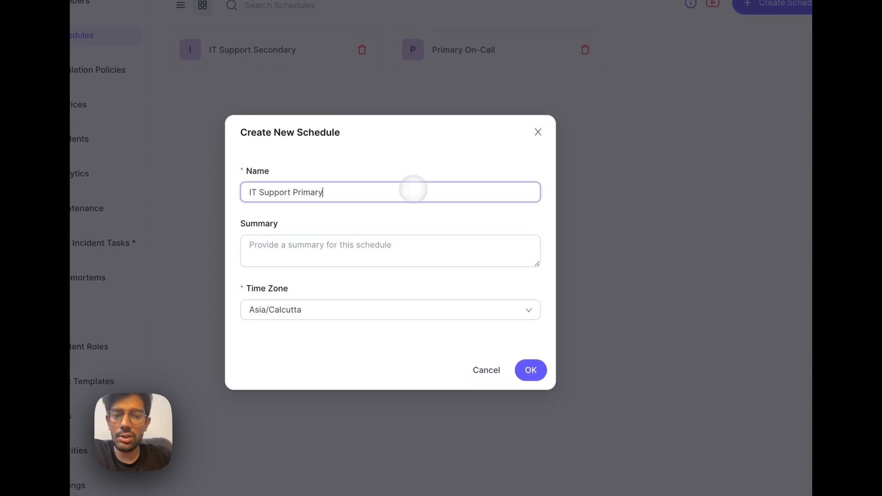
click(529, 371)
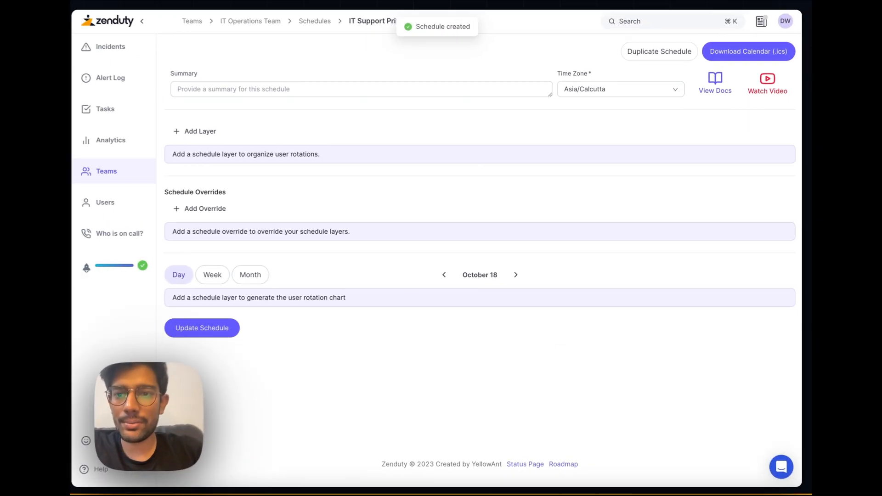
- Add a 7-day 'Weekday Shift' layer, Oct 16 2023 9:00 AM to Nov 22 2024 6:00 PM
click(195, 131)
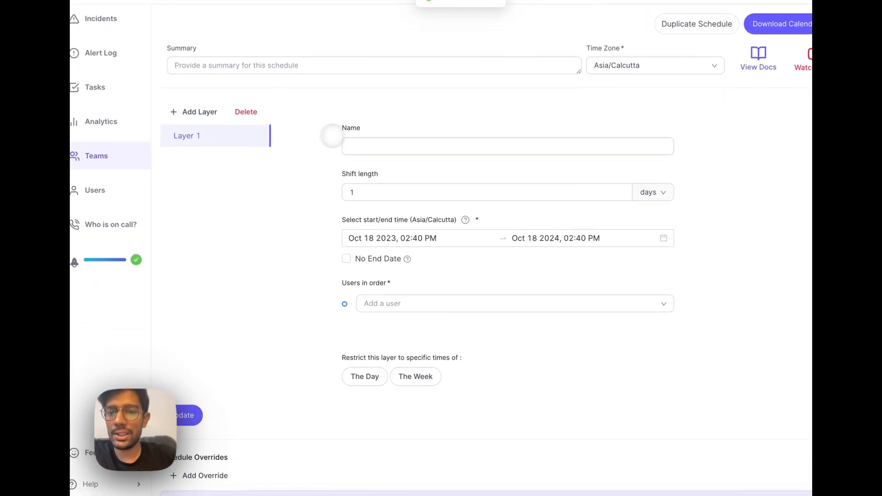
text(Weekd)
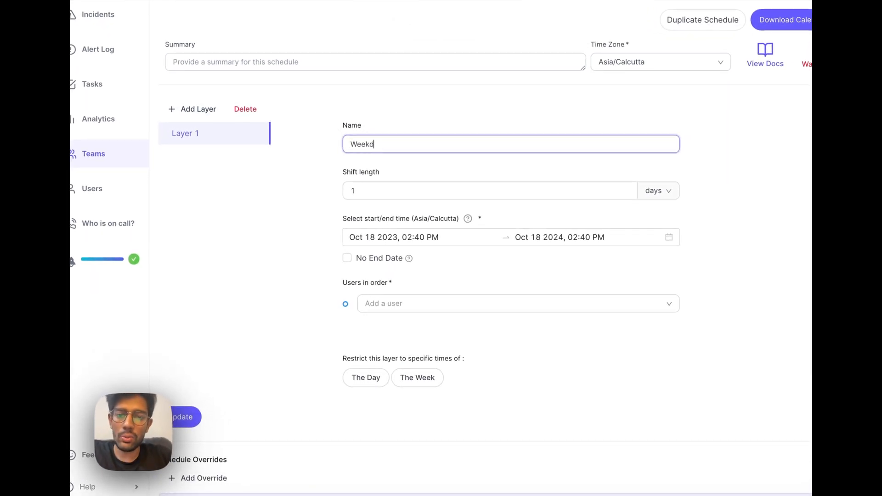
text(ay Shift)
click(491, 191)
text(7)
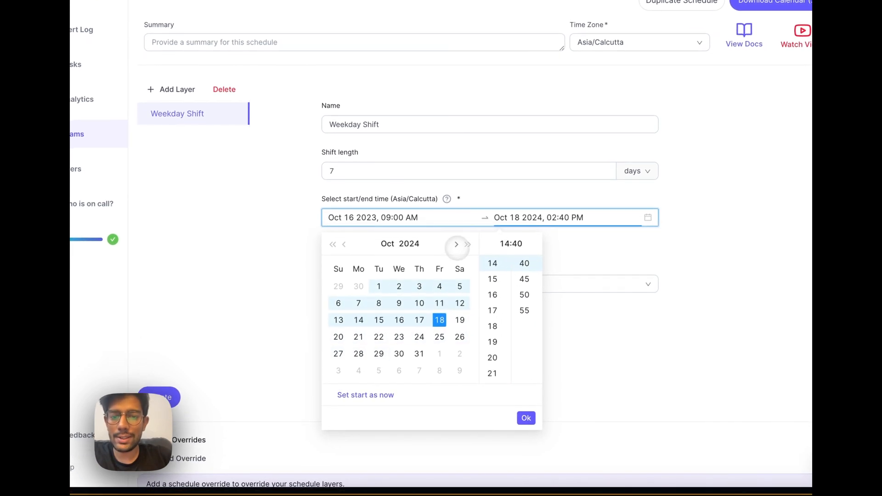
click(456, 243)
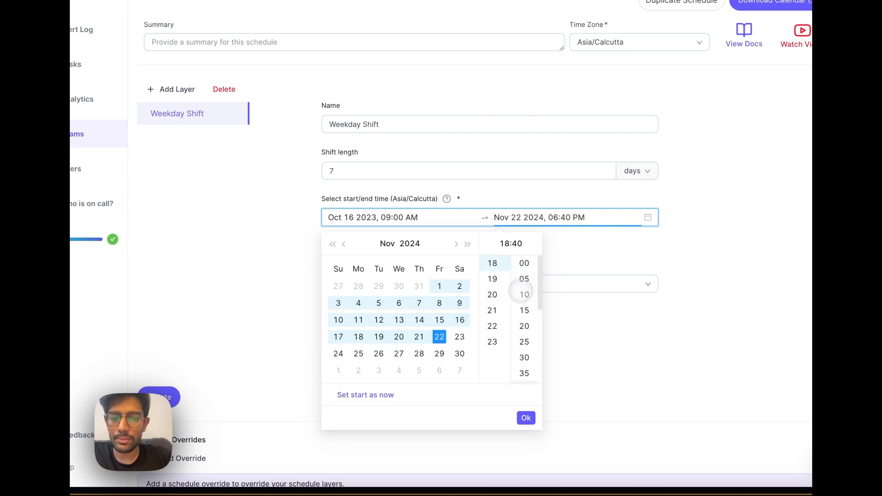
click(525, 418)
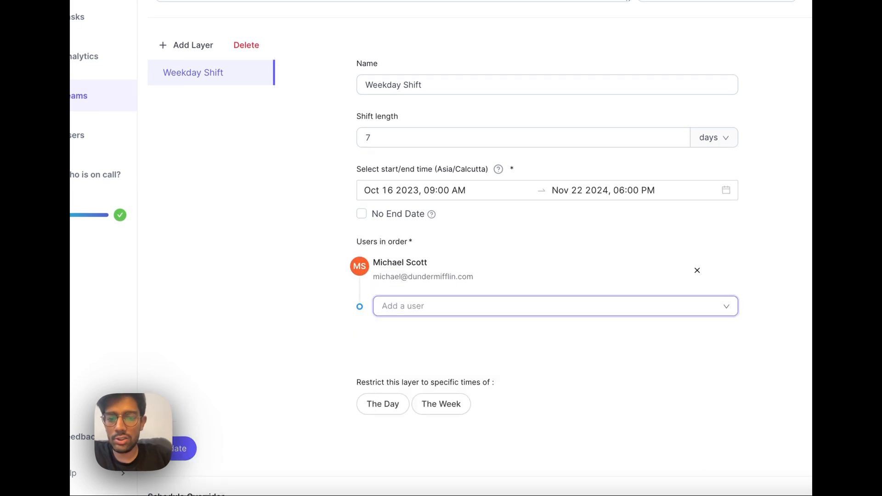
- Add Jim Halper and Kevin Malone to the Weekday Shift rotation after Michael Scott
click(554, 306)
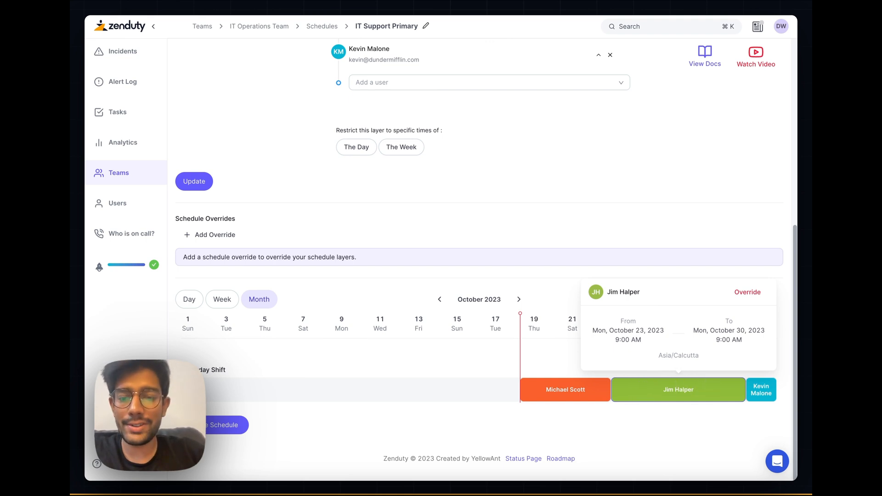
scroll(up, 3)
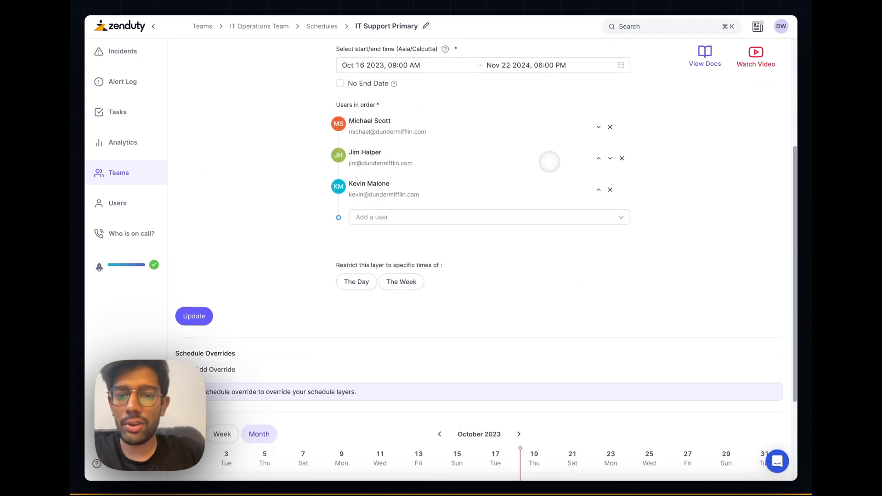
- Restrict Weekday Shift to Monday 9:00 AM–Friday 6:00 PM, save, and view the next month
click(401, 282)
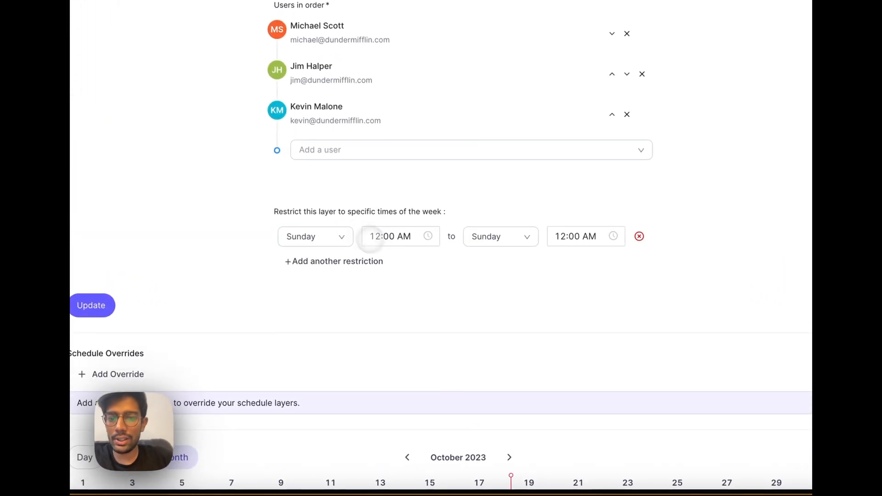
click(313, 235)
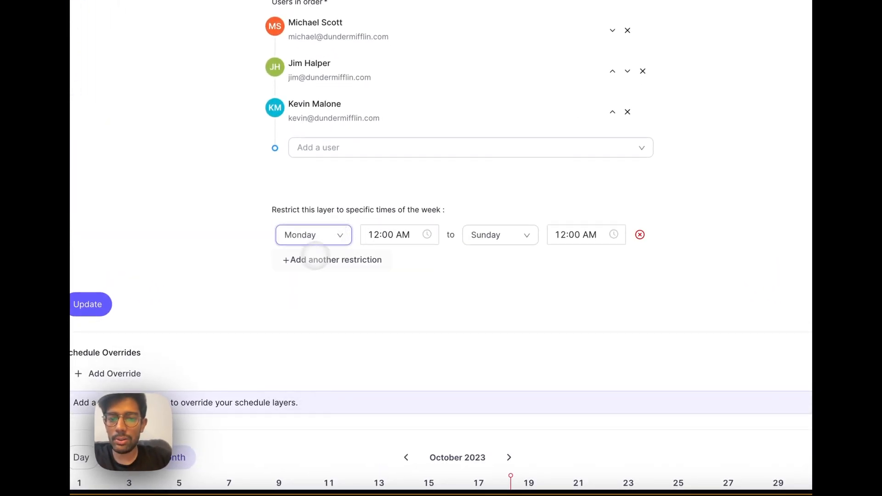
click(388, 234)
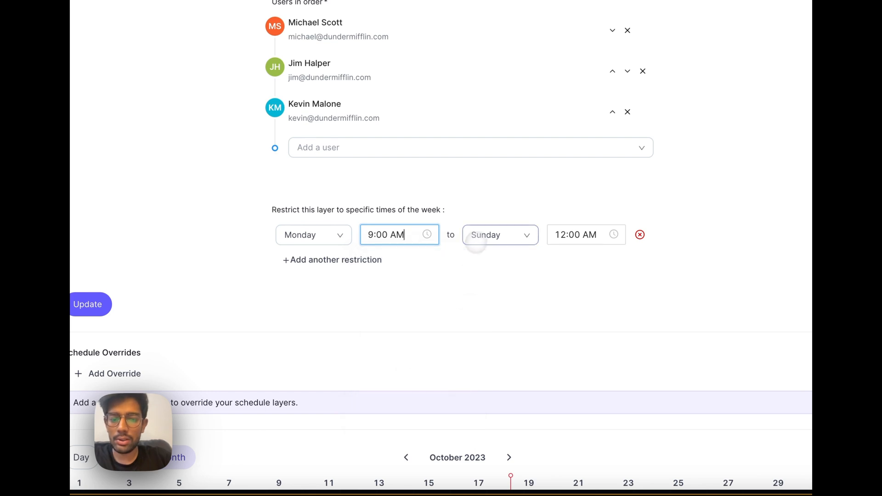
click(585, 235)
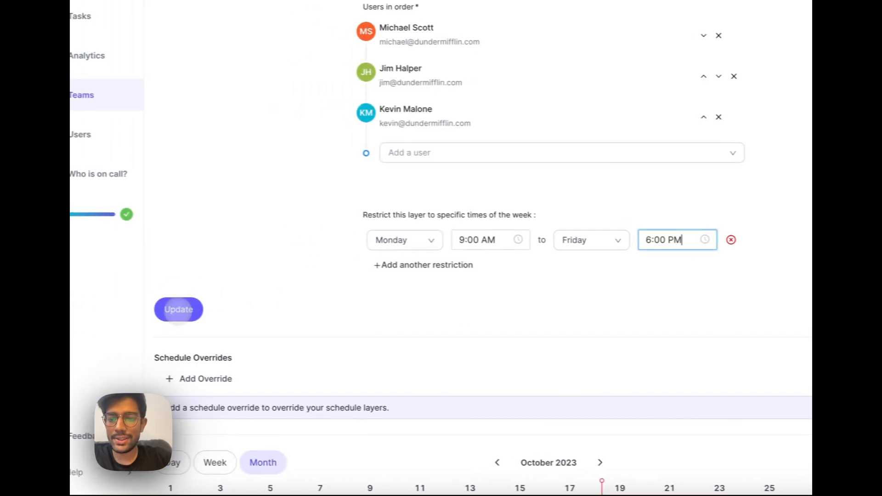
scroll(down, 3)
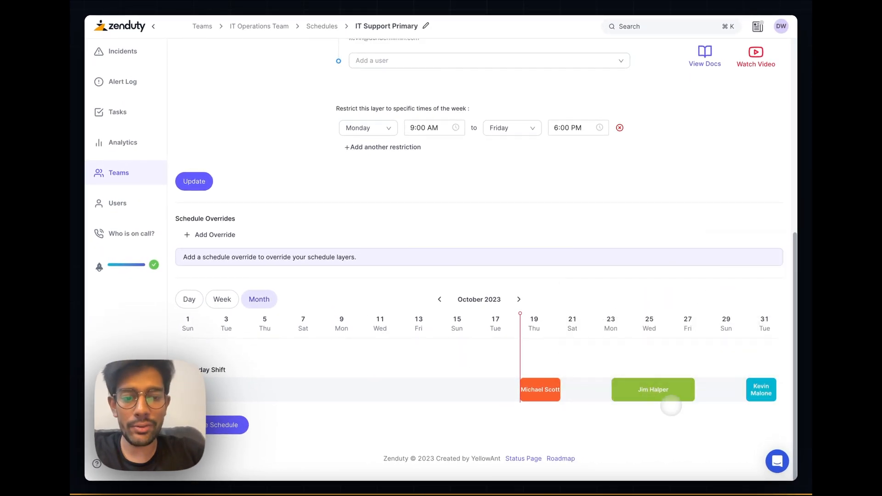
click(518, 299)
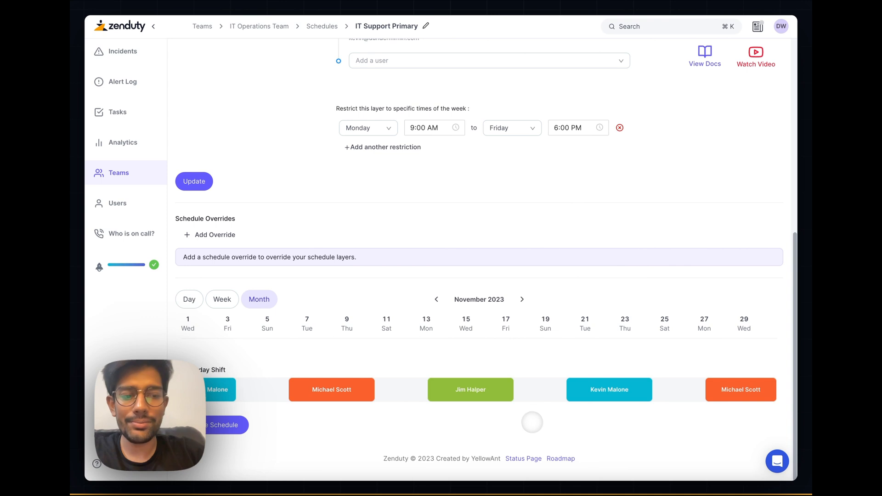
scroll(up, 3)
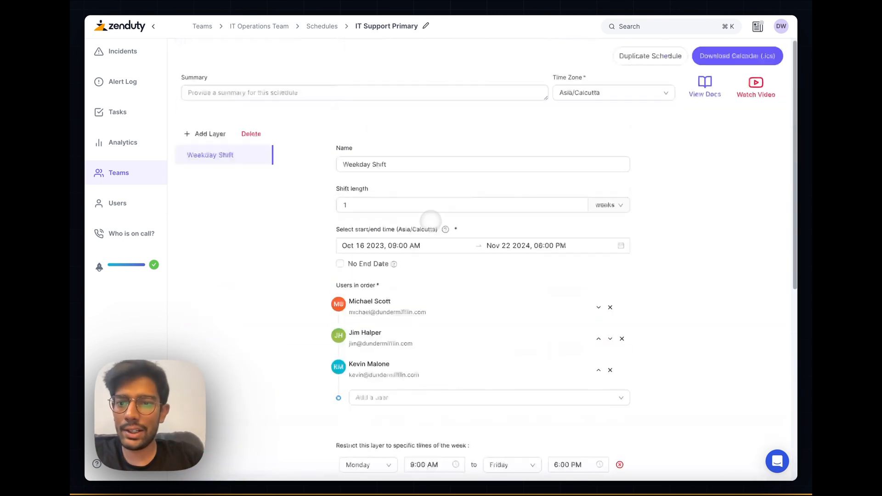
- Add a 'Weekend Shift' layer and set its end date
click(198, 133)
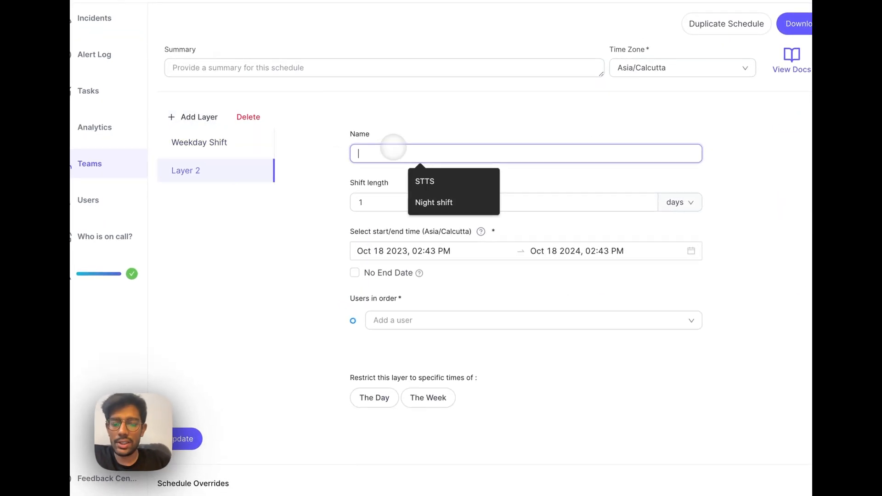
text(Weekend Shift)
click(504, 202)
text(7)
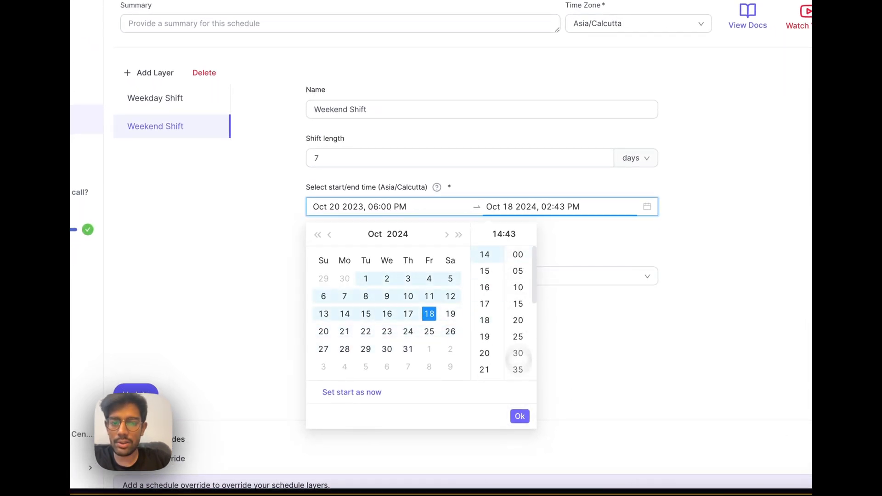
click(446, 234)
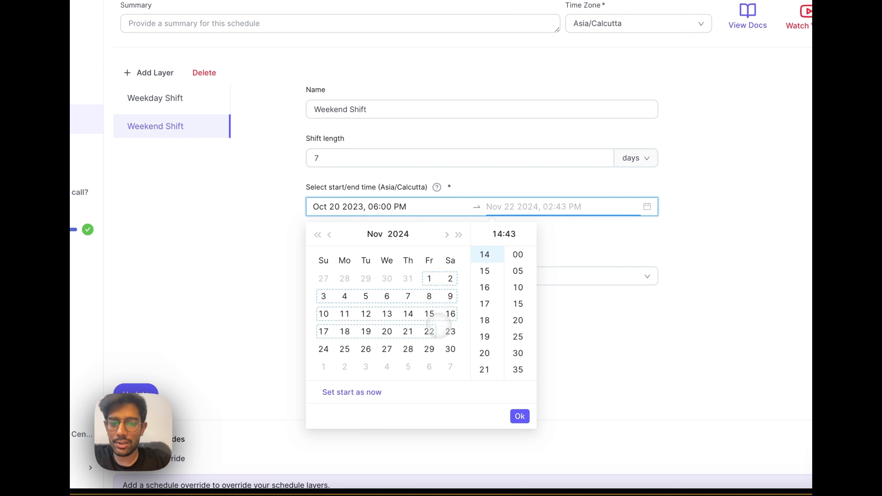
click(344, 331)
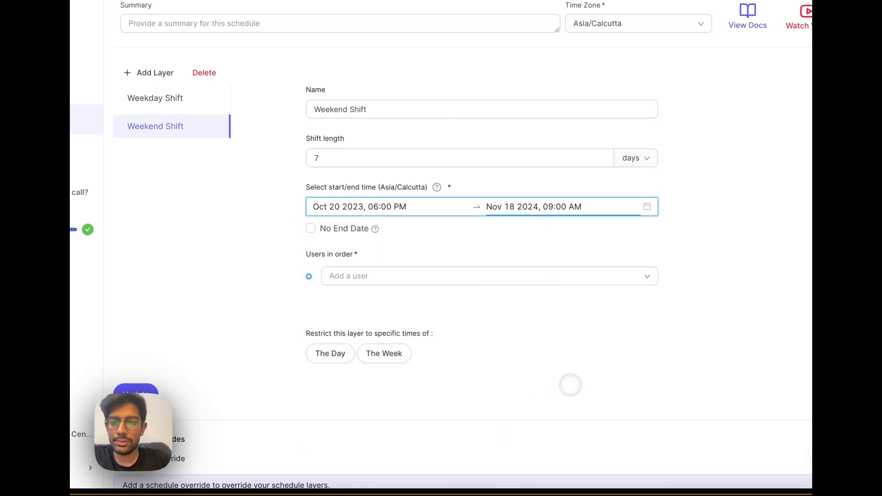
- Rotate Ryan Howard and Kelly Kapoor, restrict to Friday 6:00 PM–Sunday 12:00 AM, and save
text(ry)
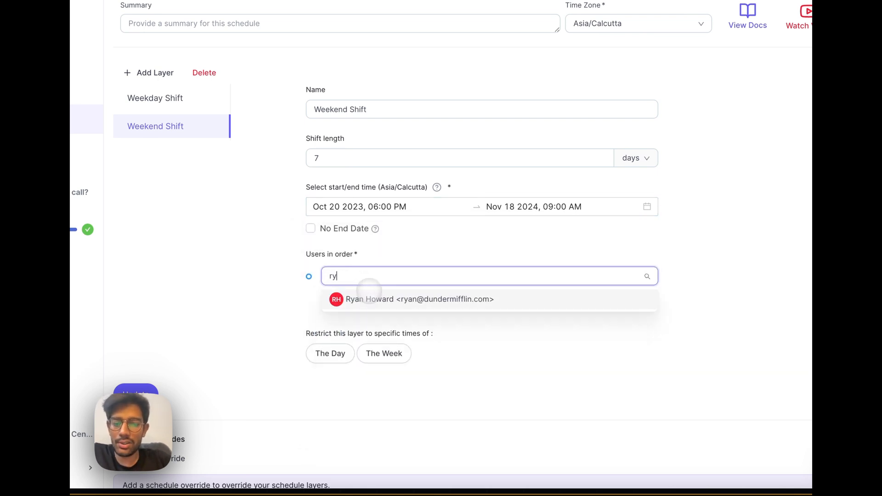
click(419, 298)
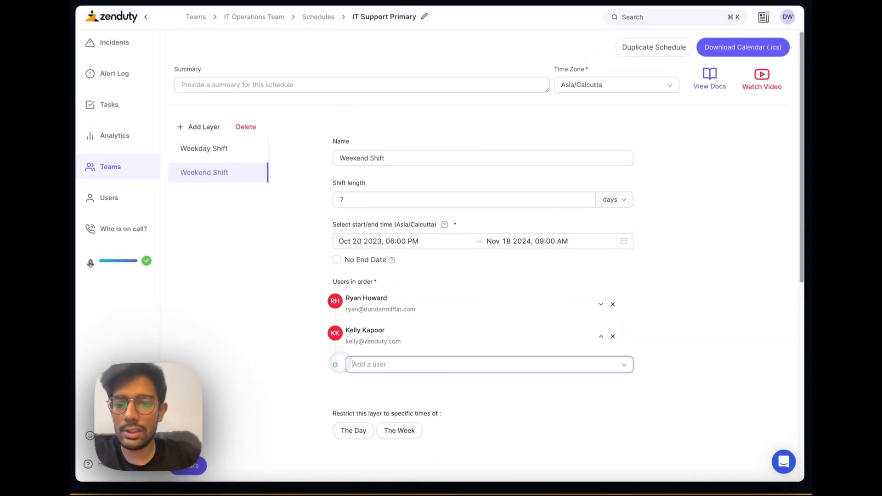
scroll(down, 3)
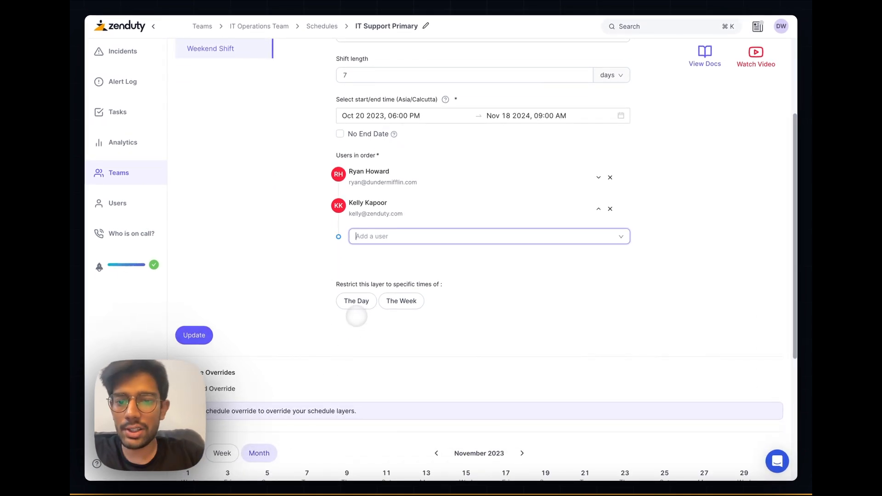
click(401, 301)
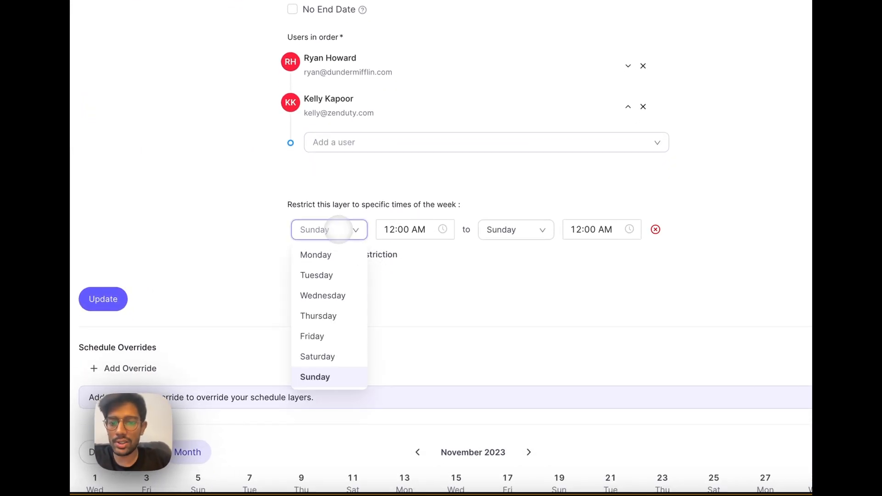
click(312, 336)
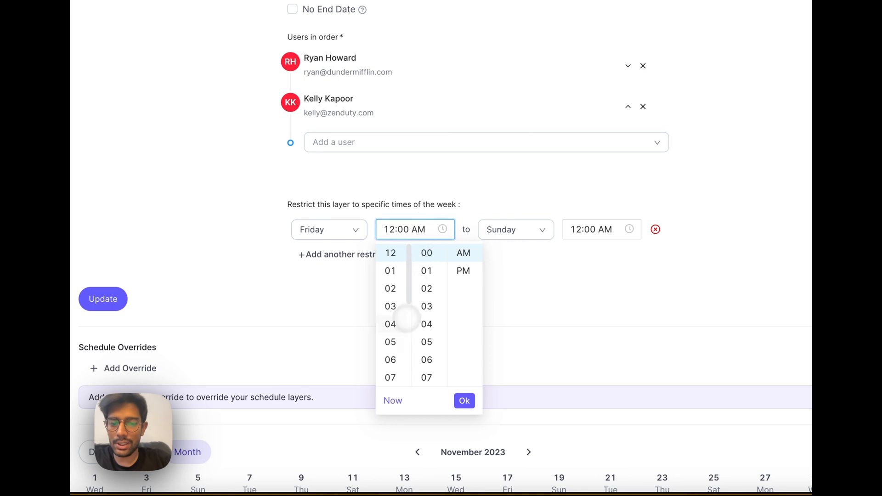
scroll(down, 3)
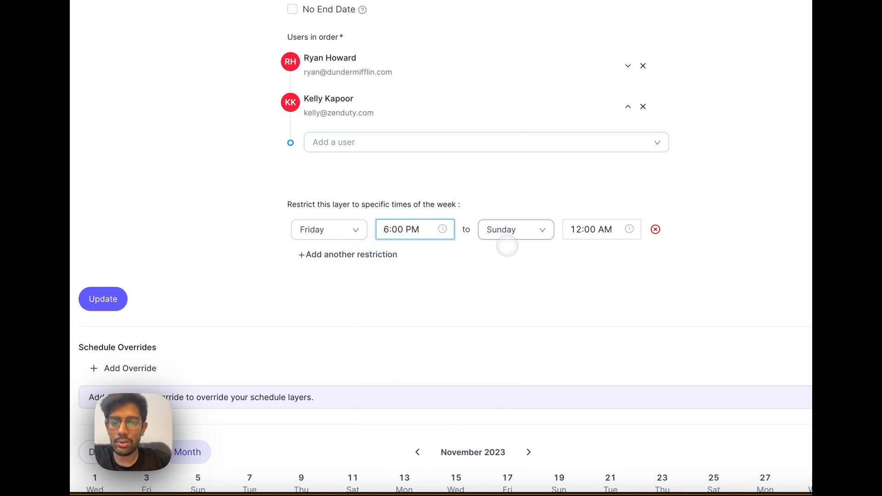
click(592, 229)
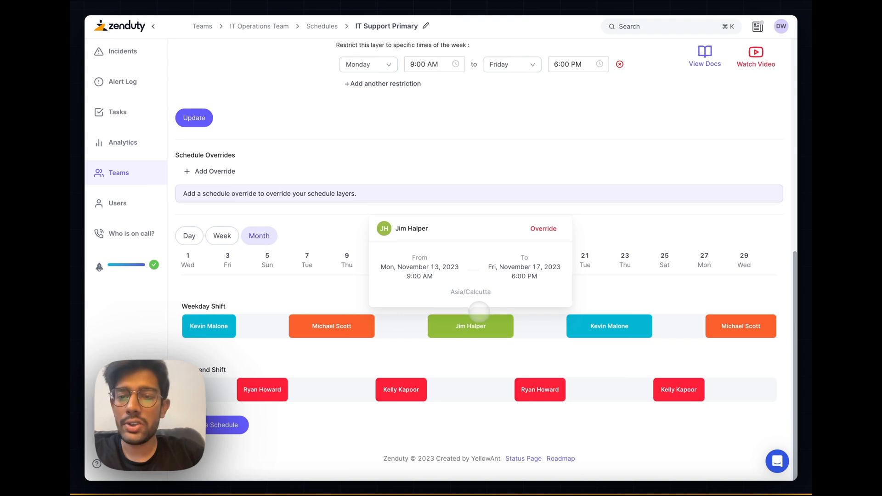
- Start a new schedule override named 'David for Jim'
click(214, 171)
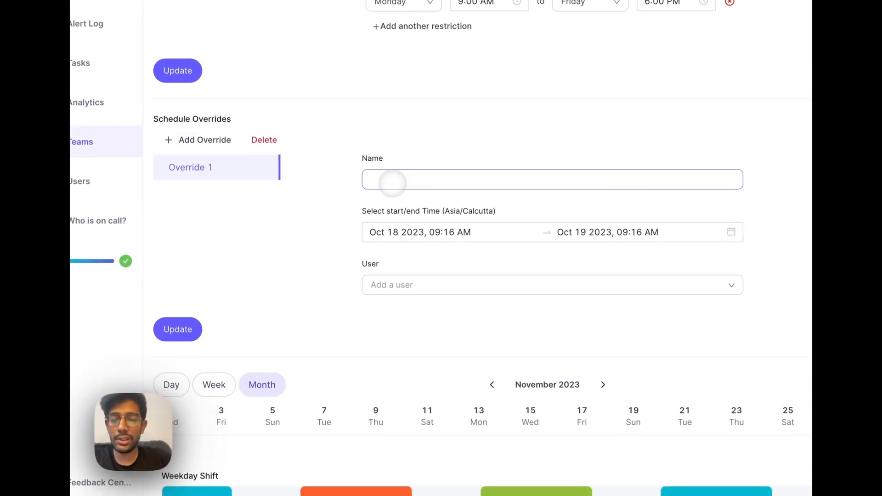
text(Da)
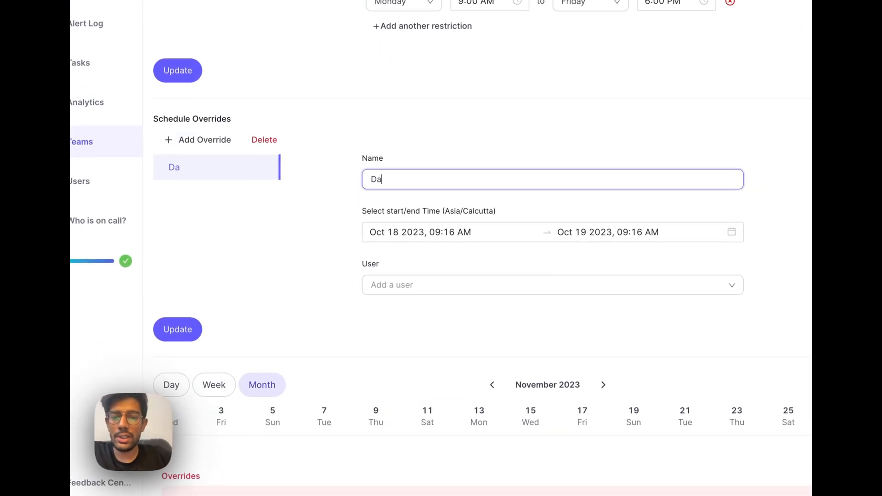
text(vid for Jim)
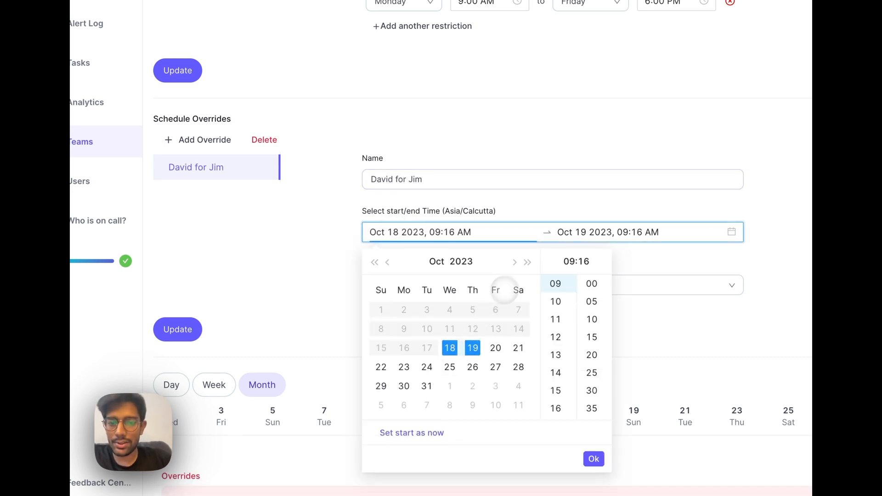
- Set the override to November 15, 9:16 AM–6:00 PM, and save it
click(514, 262)
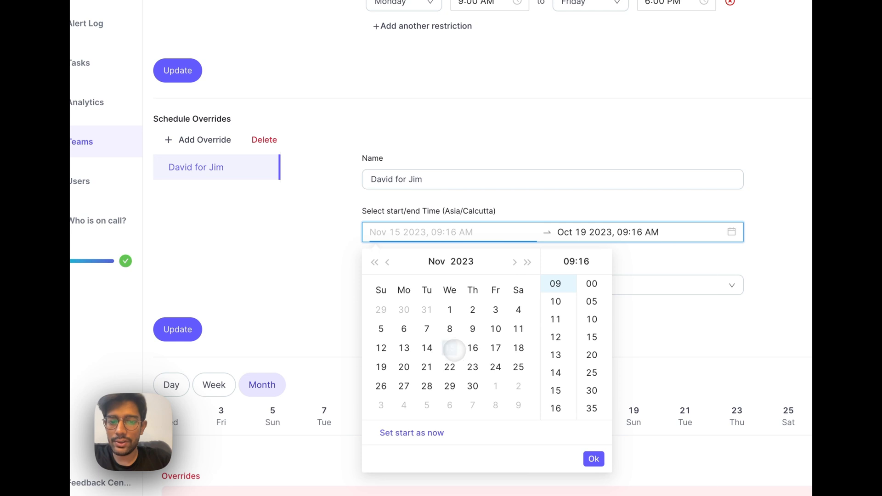
click(450, 348)
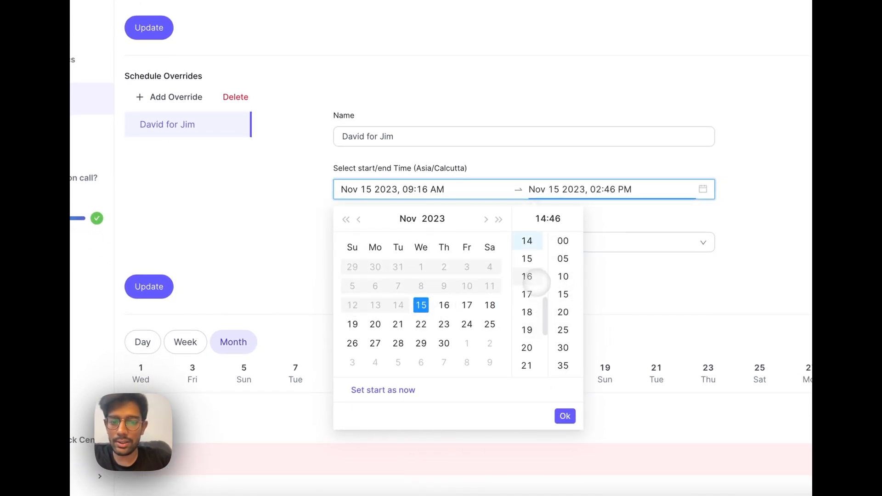
scroll(down, 3)
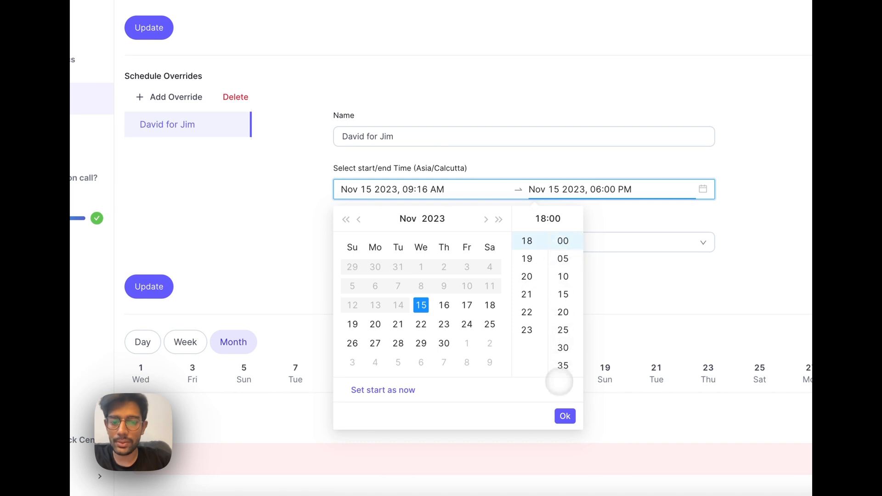
click(564, 415)
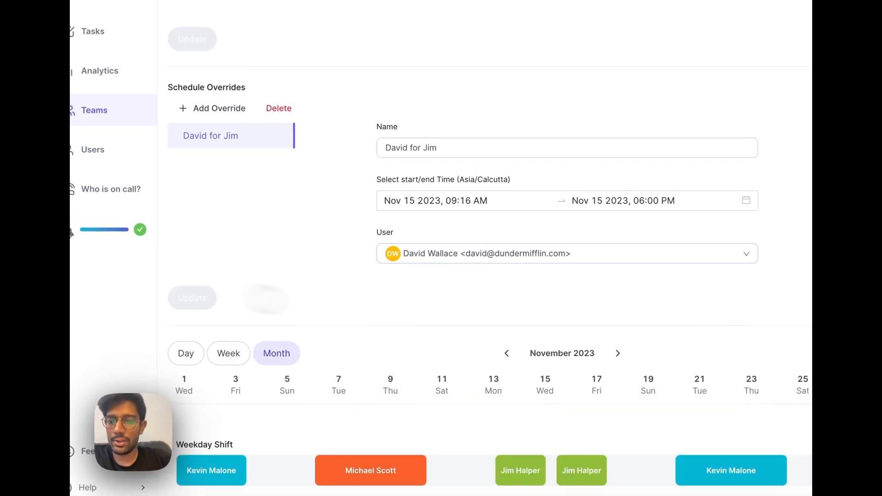
click(192, 193)
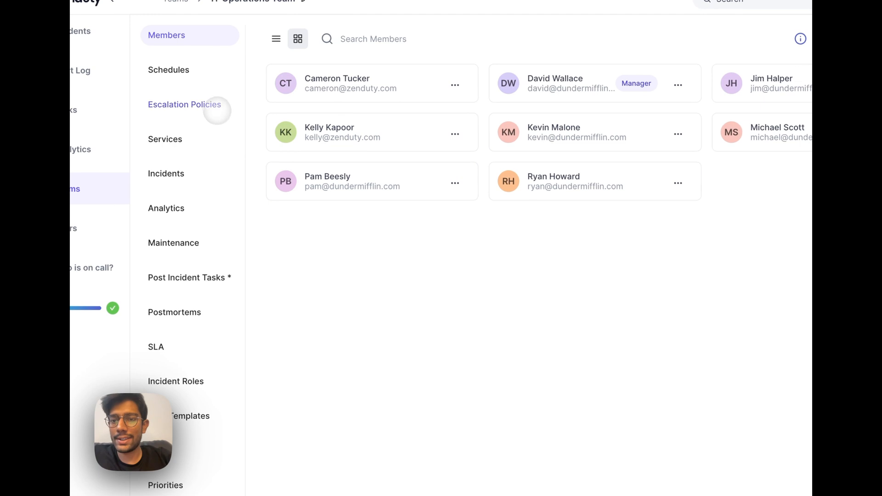
- Start a new escalation policy named 'IT Support Escalation'
click(183, 105)
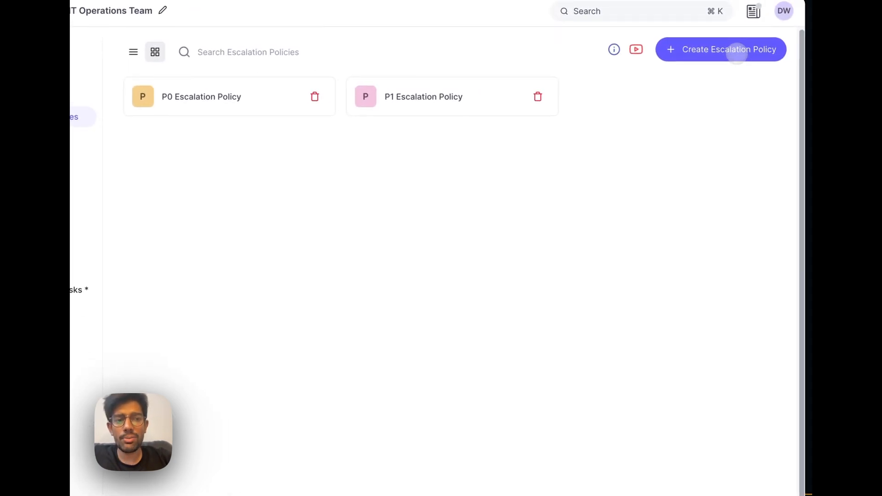
click(721, 50)
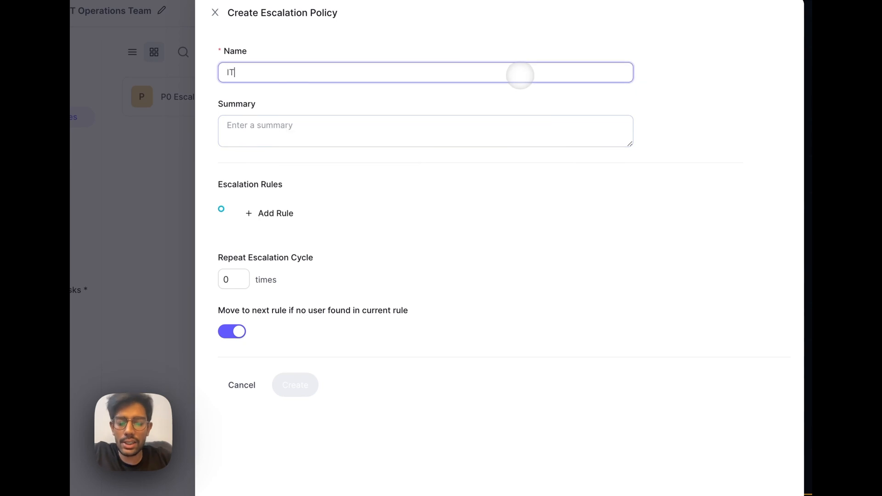
text(Support Es)
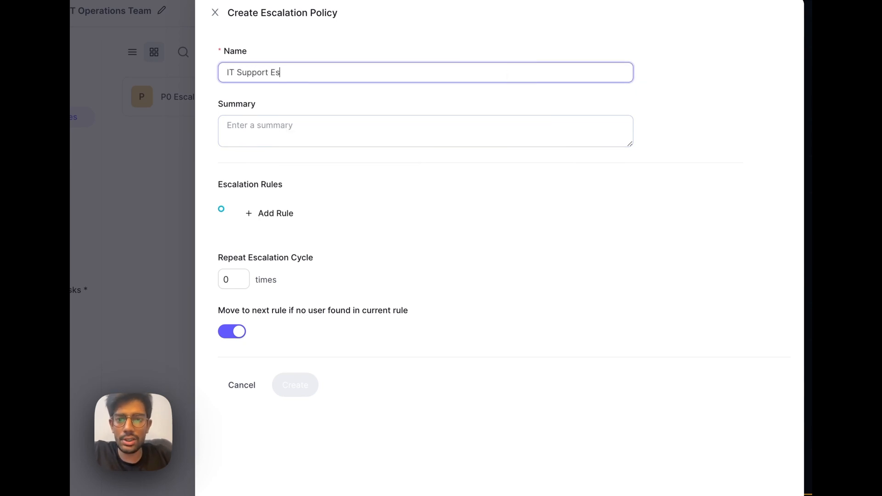
text(calation)
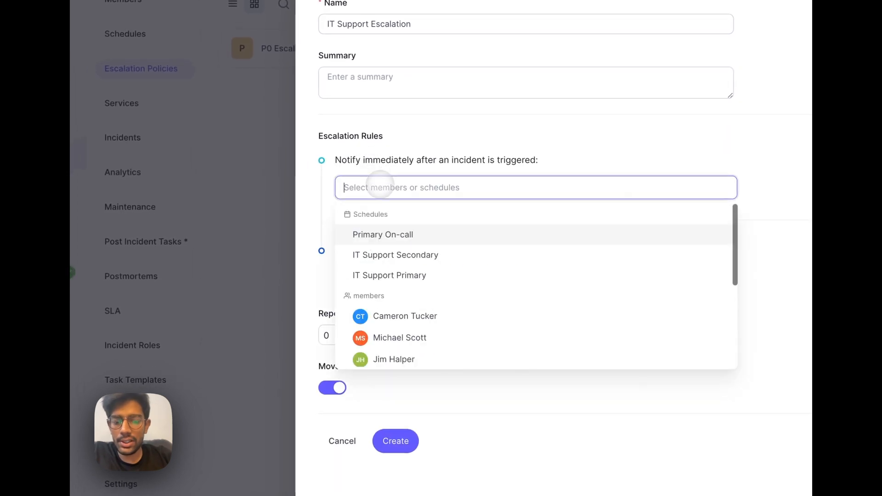
click(389, 275)
text(5)
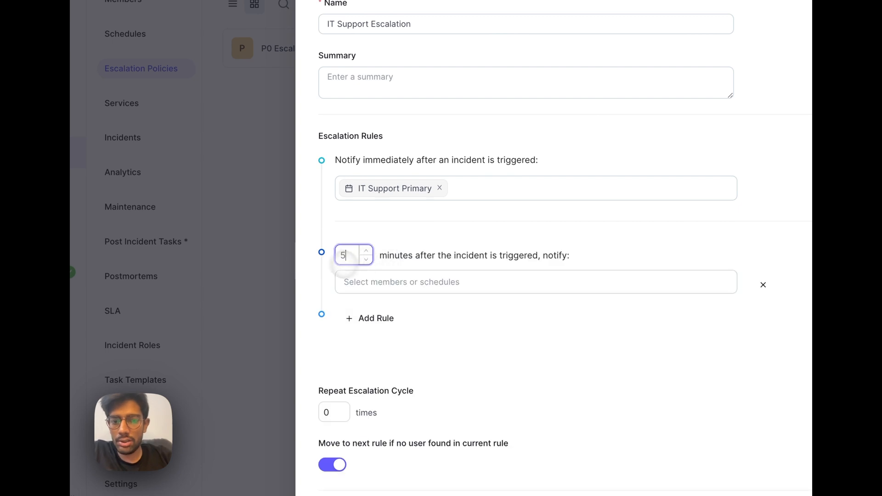
click(396, 350)
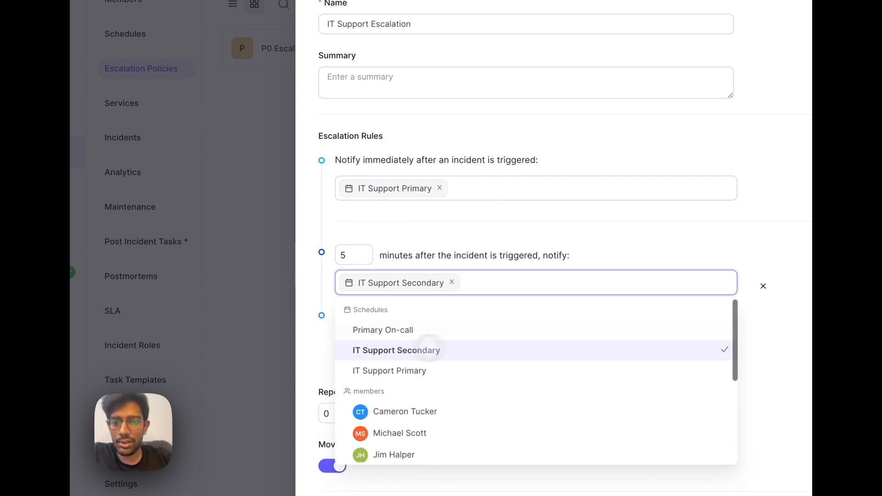
click(375, 381)
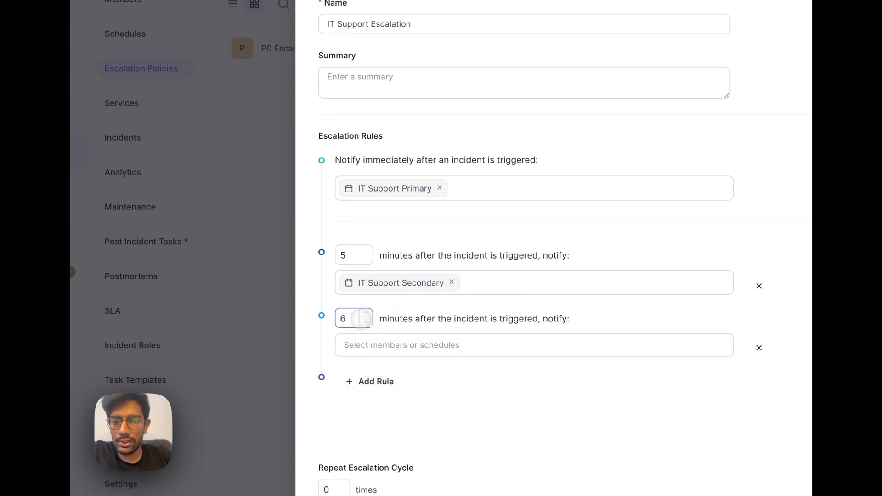
text(d)
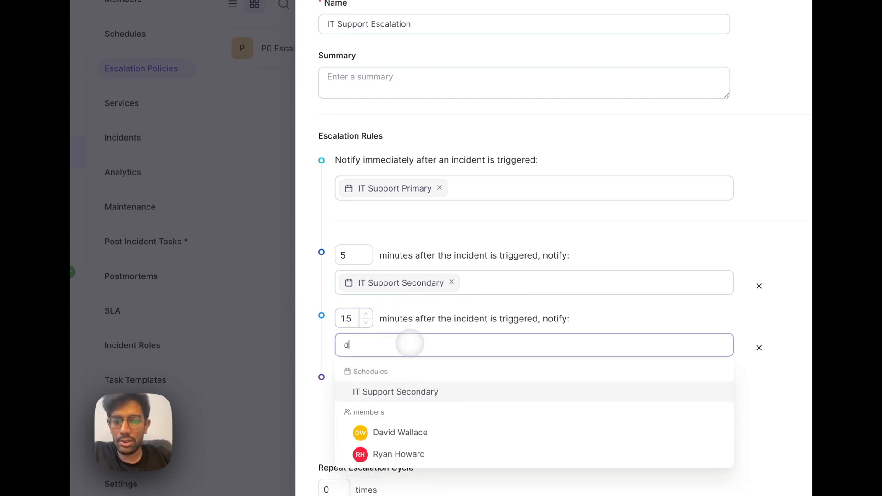
click(400, 433)
text(3)
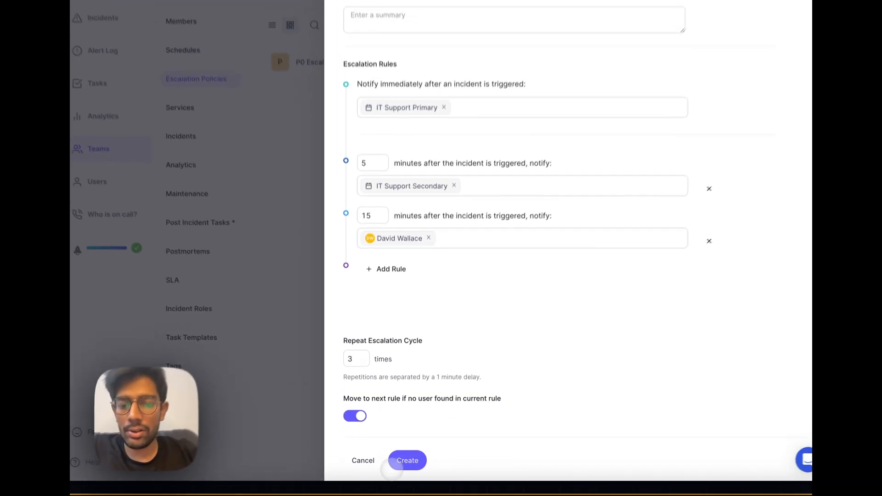
click(406, 460)
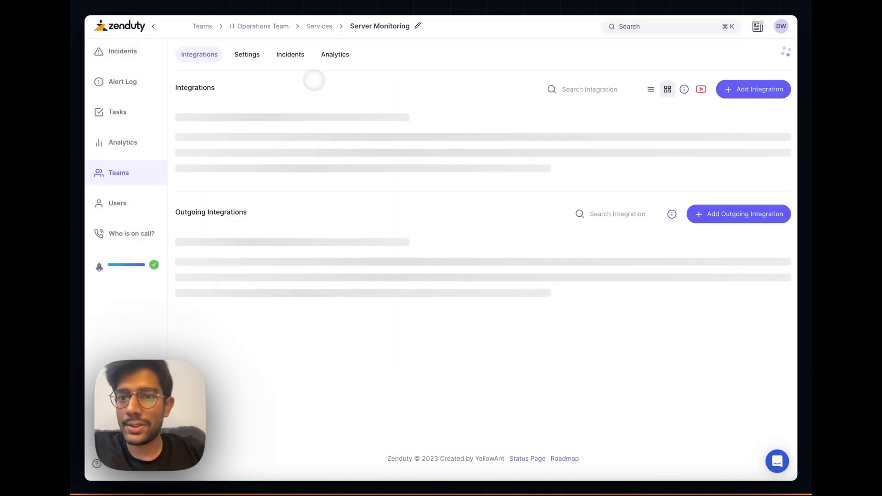
- In Server Monitoring settings, replace escalation policy P0 with IT Support Escalation
click(246, 54)
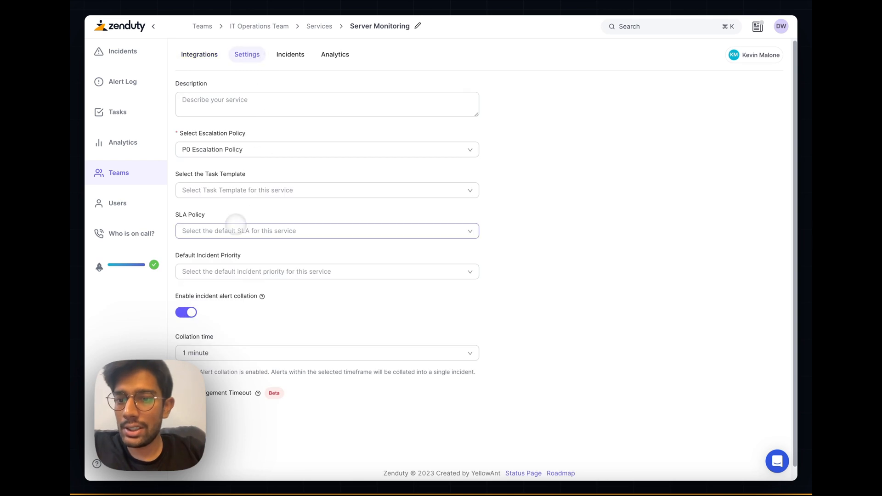
click(326, 148)
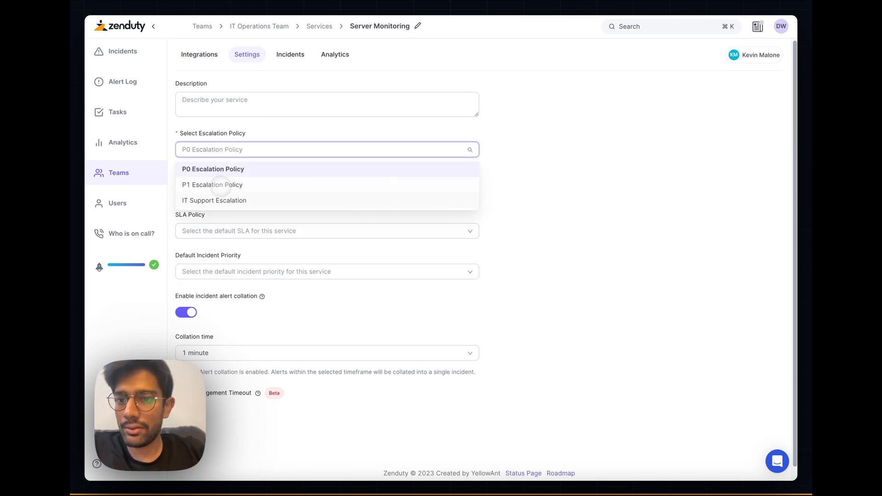
click(214, 201)
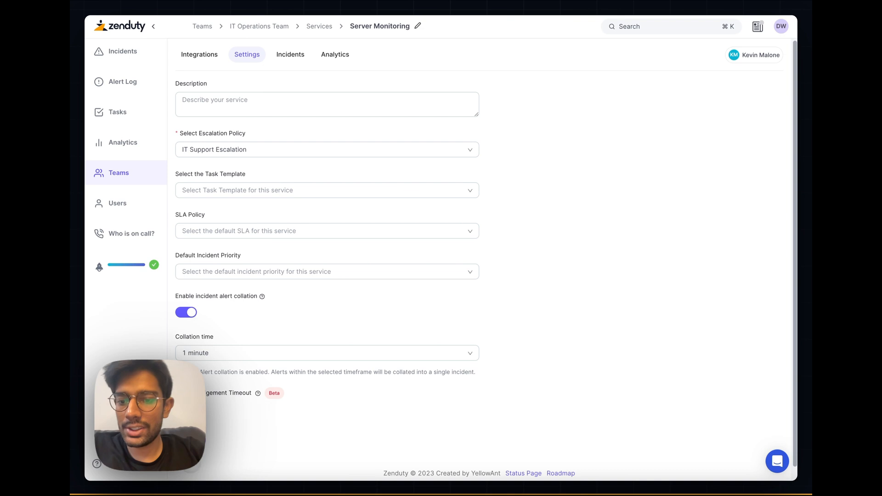